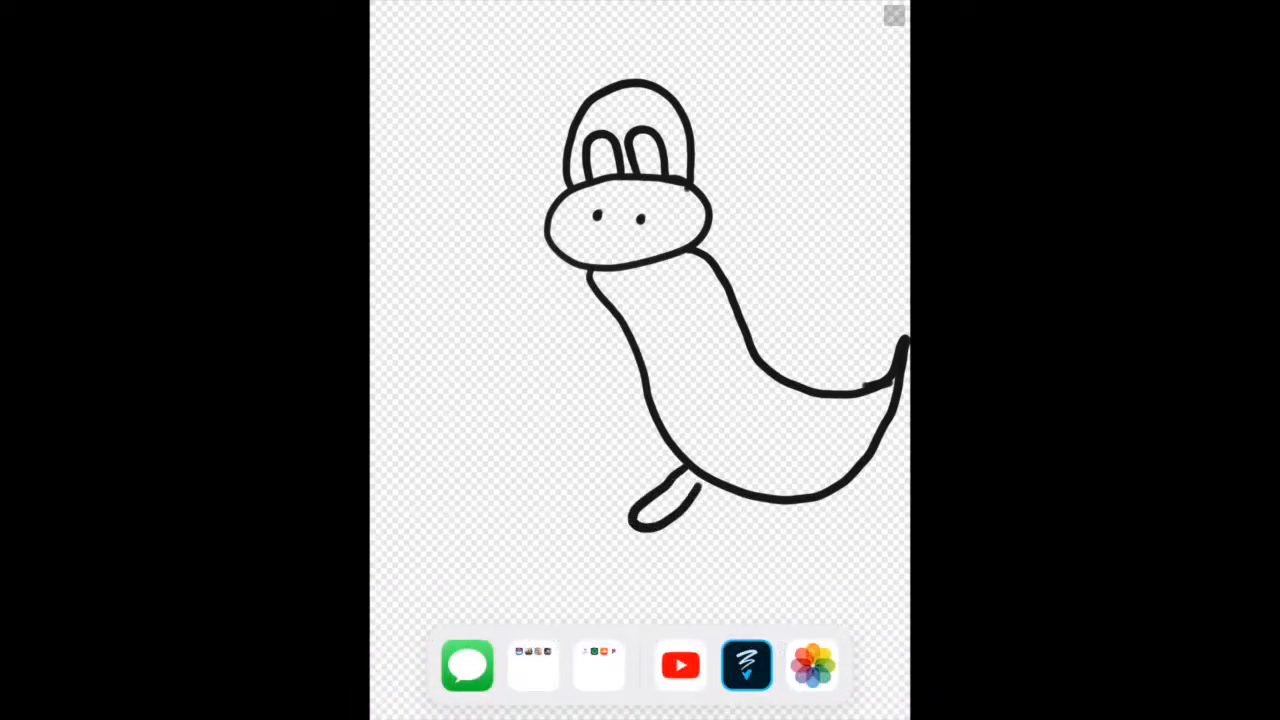
Draw both legs with oval front and back feet, the belly arm, and the first back spikes.
left_click_drag(680, 480, 600, 490)
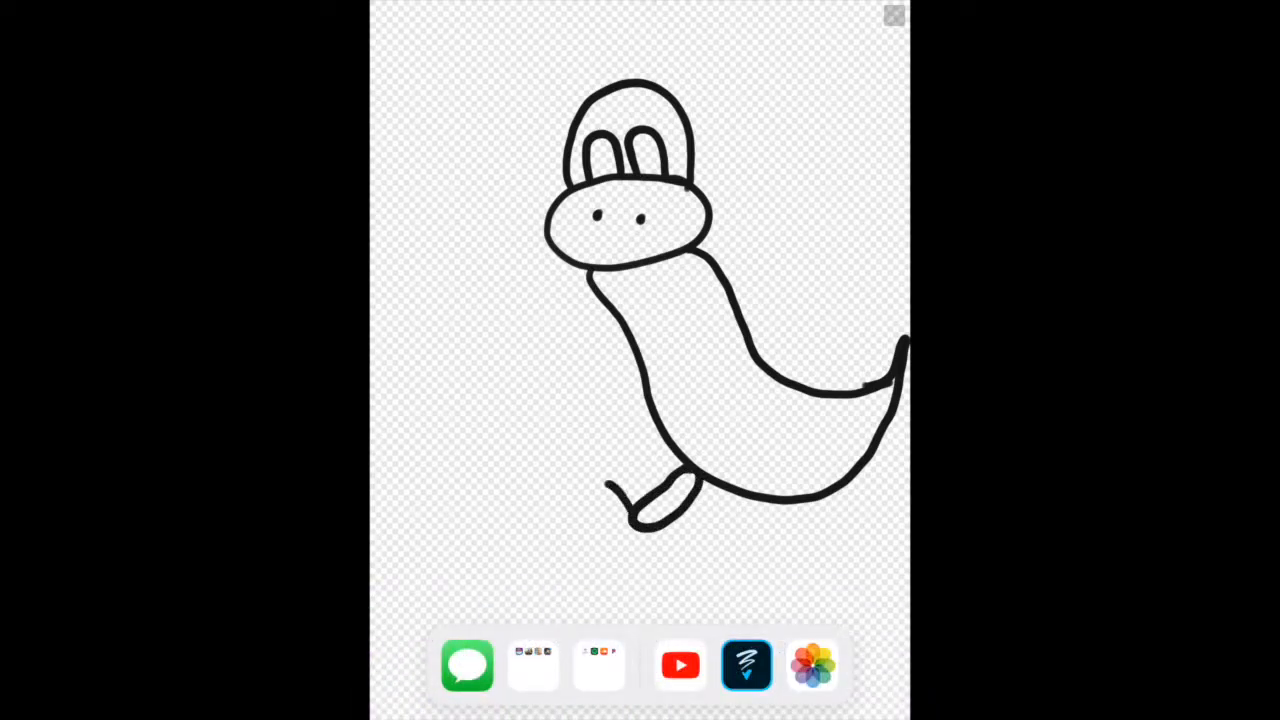
left_click_drag(670, 490, 615, 520)
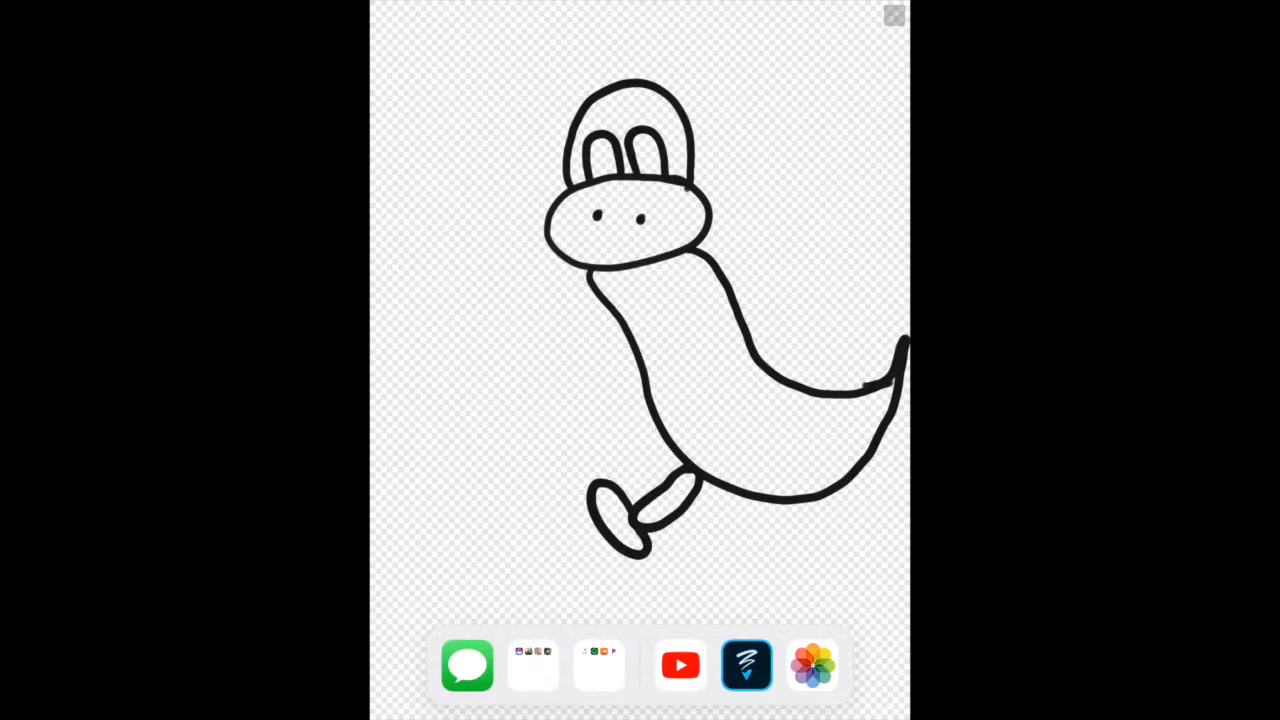
left_click_drag(760, 495, 790, 550)
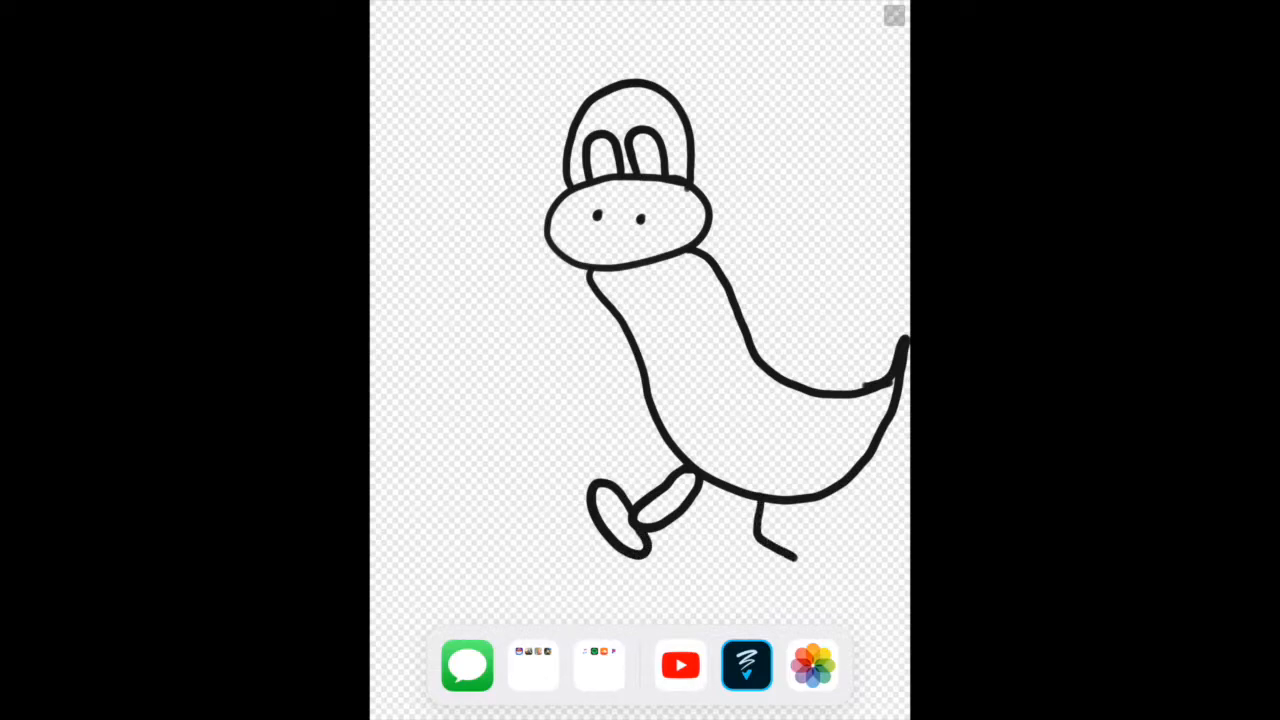
left_click_drag(775, 500, 800, 570)
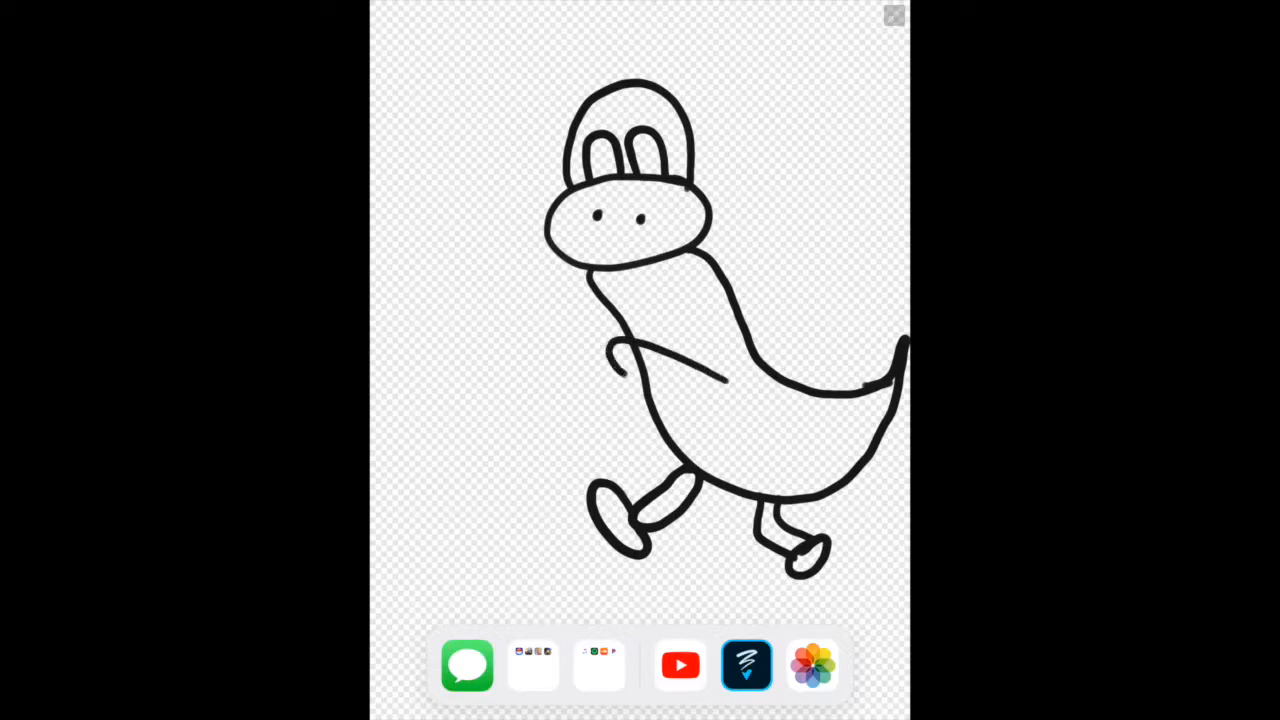
left_click_drag(620, 360, 720, 400)
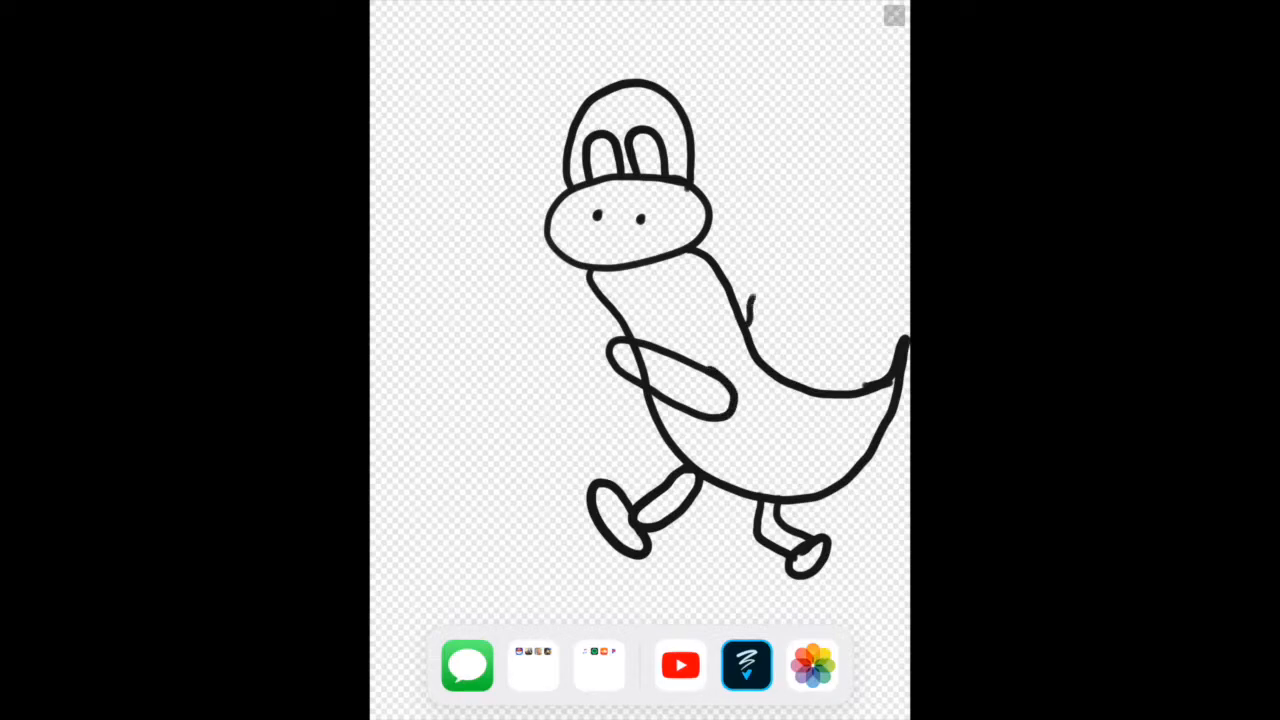
left_click_drag(745, 200, 745, 320)
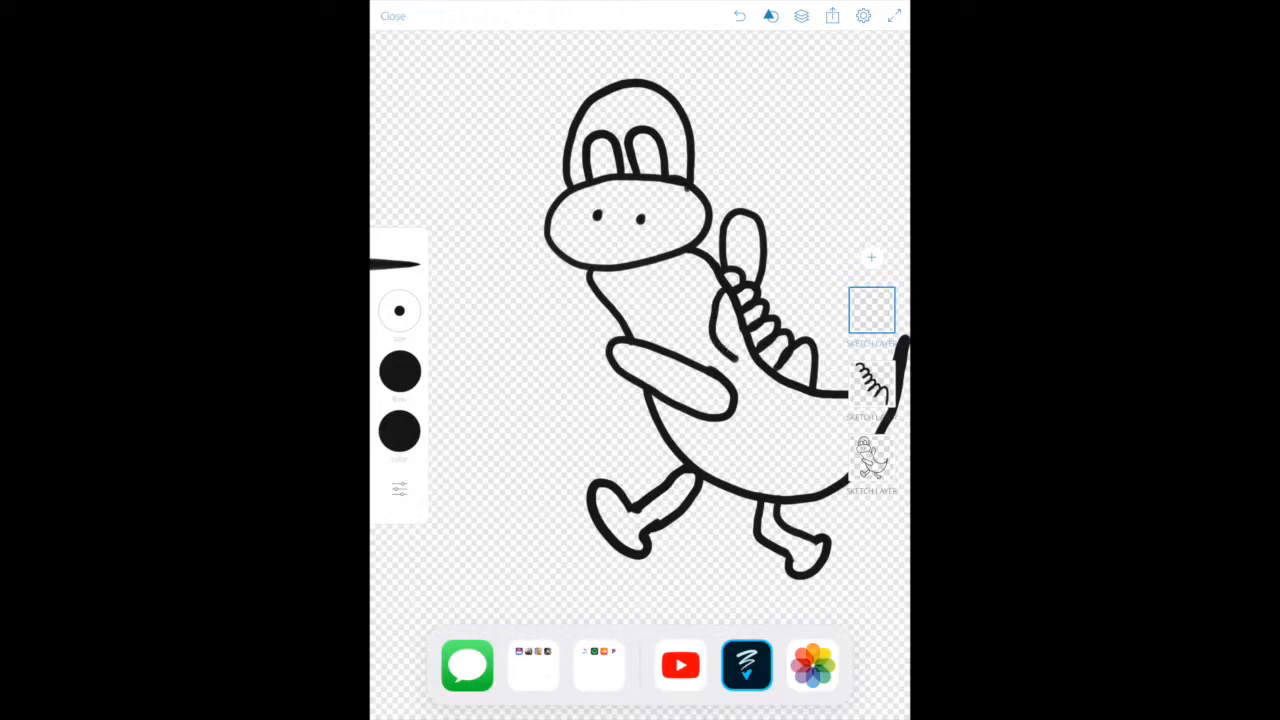
Draw the curved saddle line on the back and the open mouth below the nose.
left_click_drag(710, 270, 745, 365)
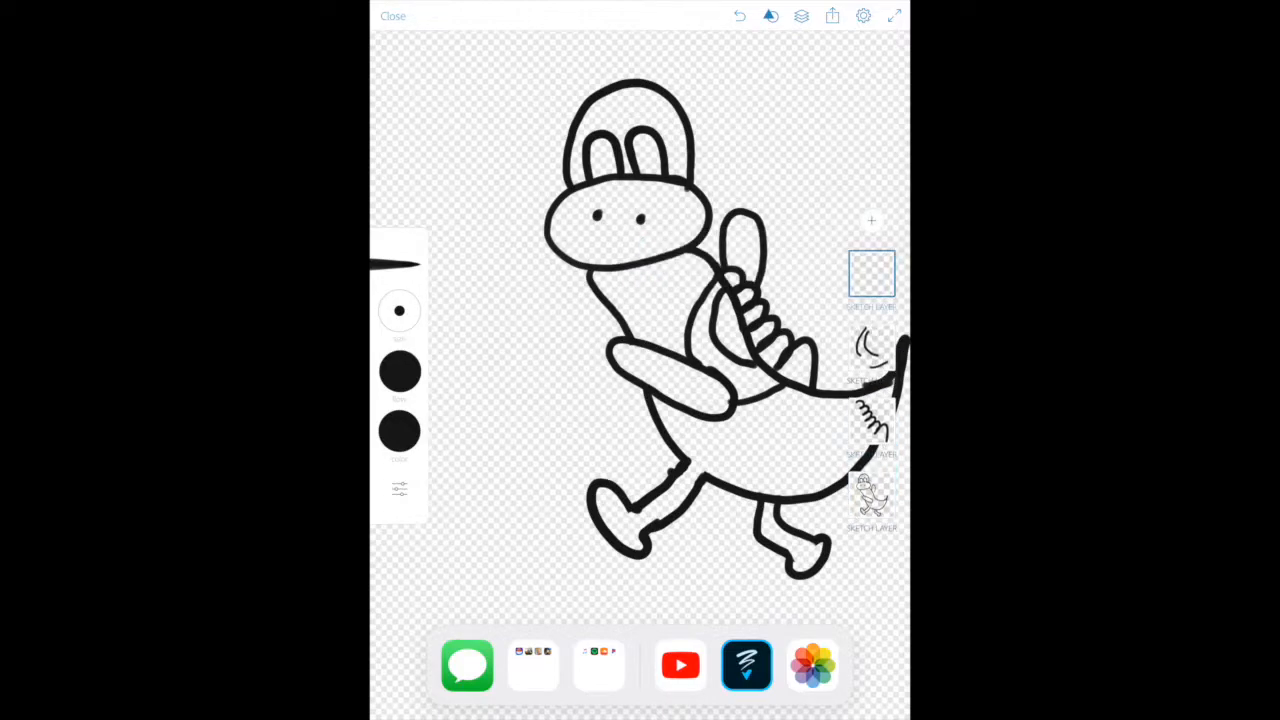
left_click_drag(600, 255, 660, 260)
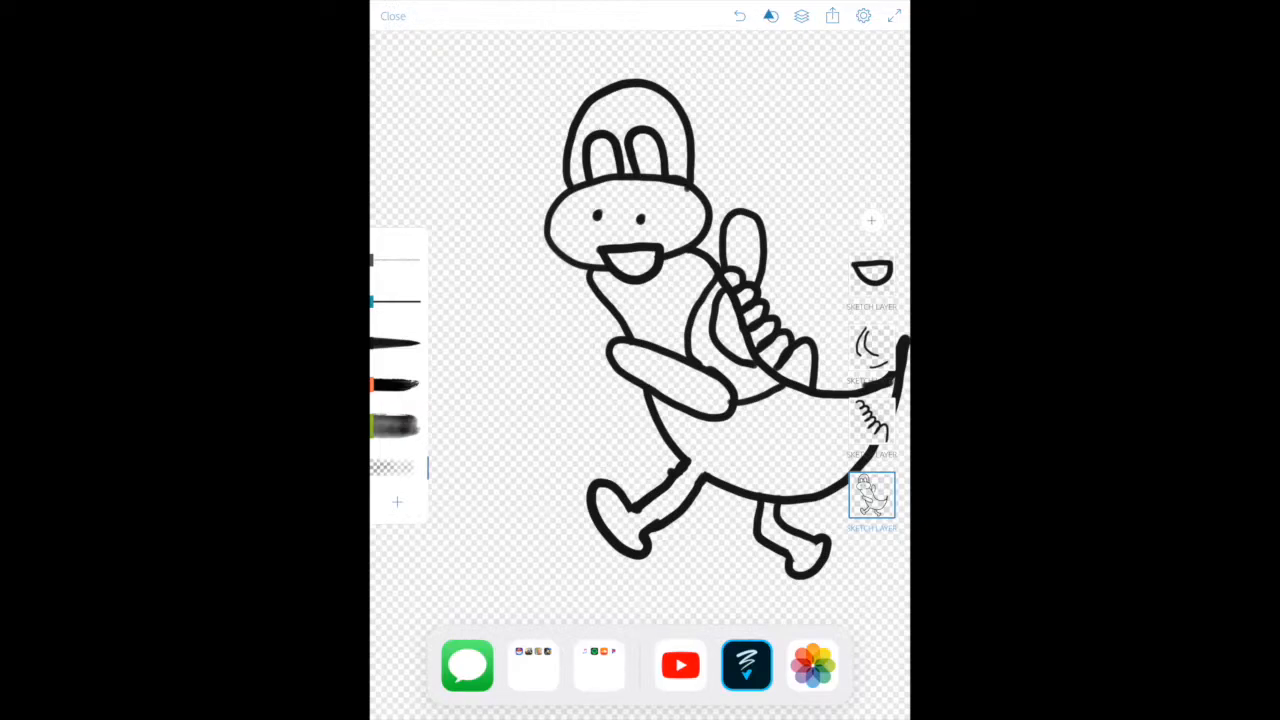
Pick the brush to use for colouring the eyes orange.
left_click(871, 497)
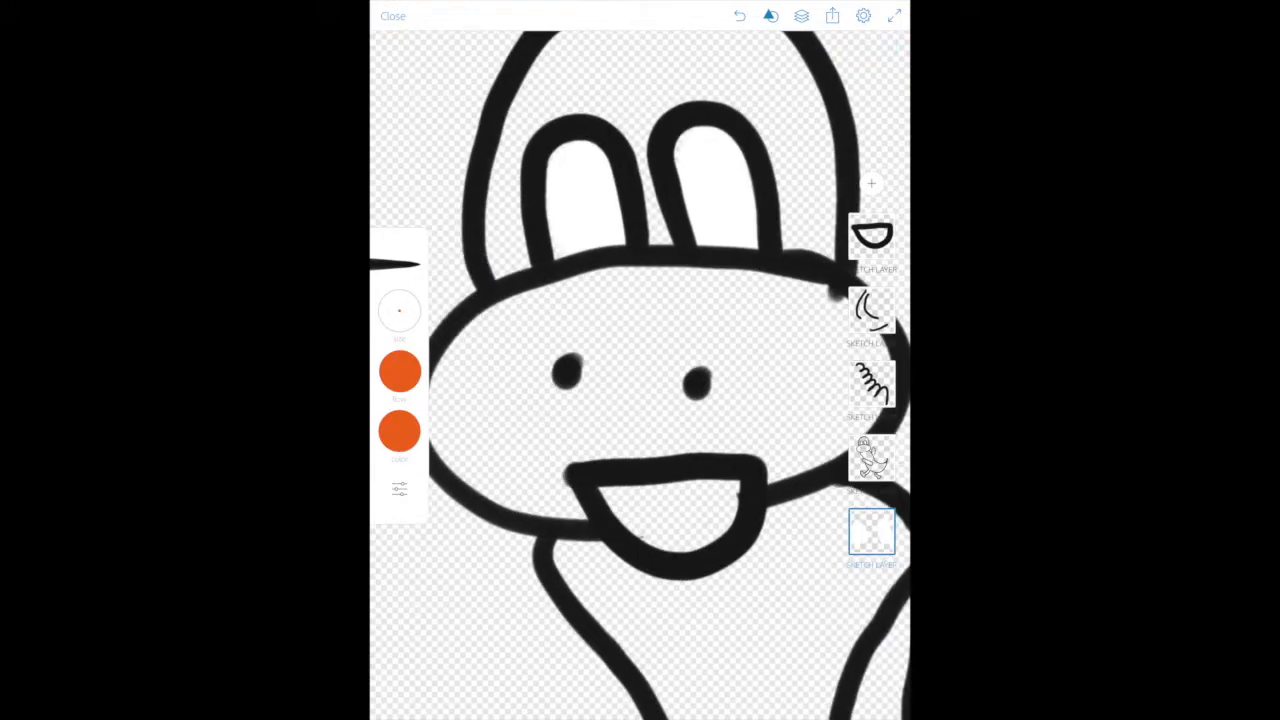
Paint both eyes and the left pupil orange, then add a layer for blue.
left_click_drag(570, 248, 610, 245)
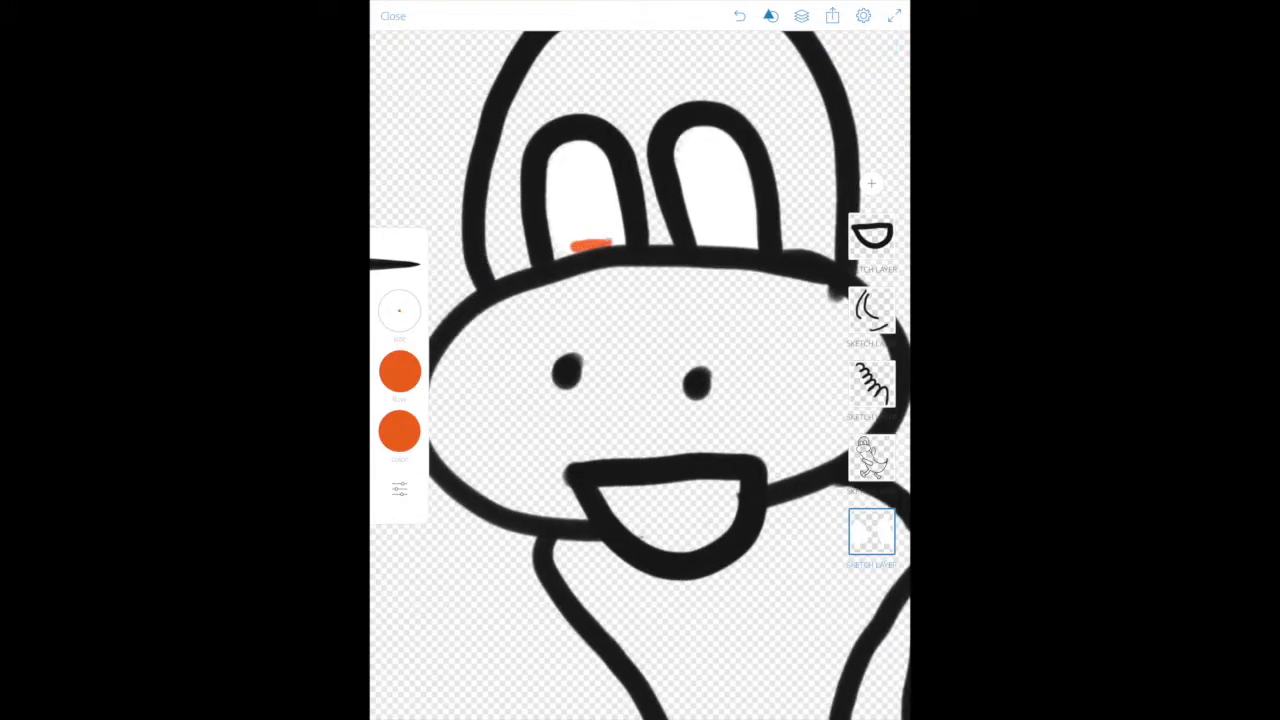
left_click_drag(585, 245, 585, 210)
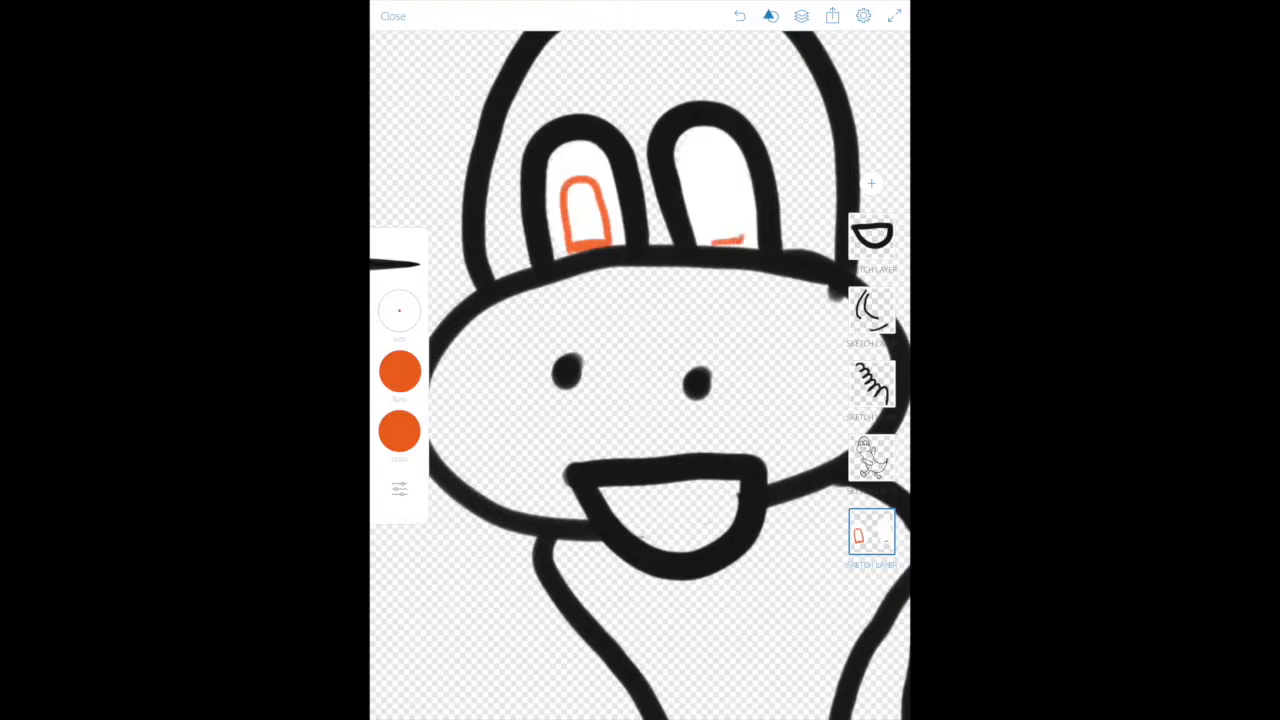
left_click_drag(730, 245, 710, 170)
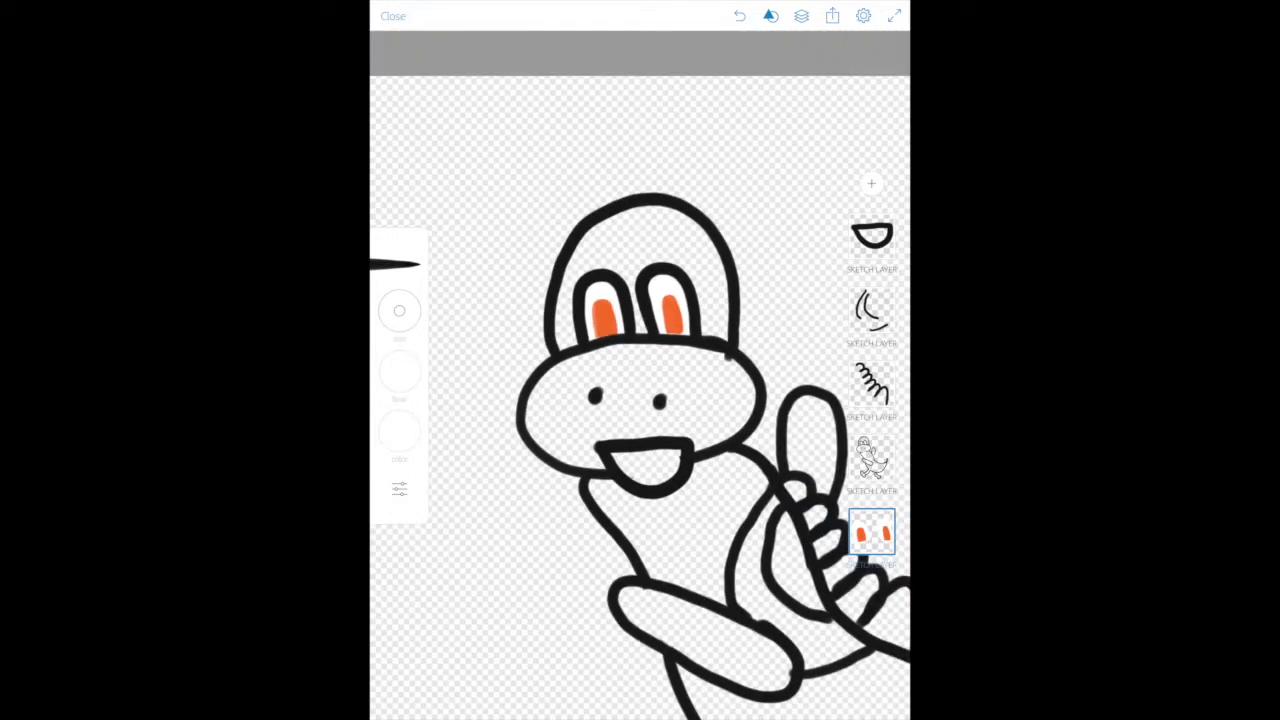
left_click(871, 184)
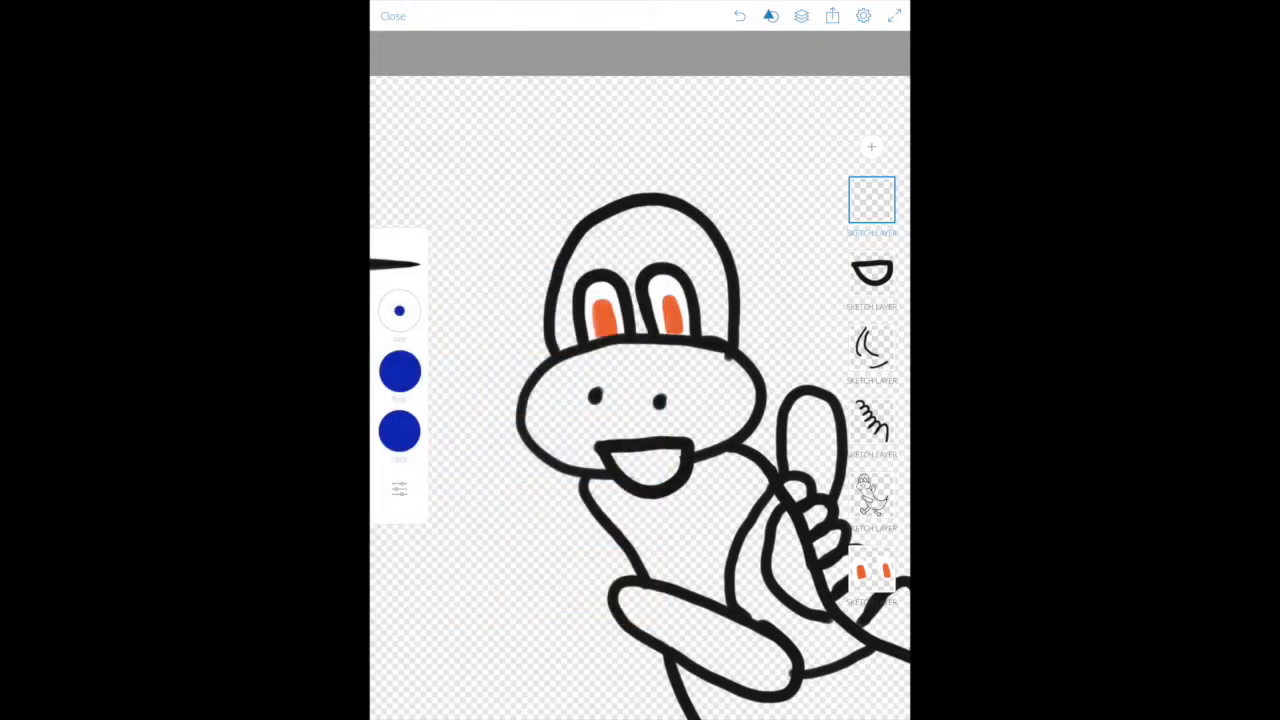
Paint the head, body, legs and arm blue, and move that layer beneath the outlines.
left_click_drag(700, 295, 715, 340)
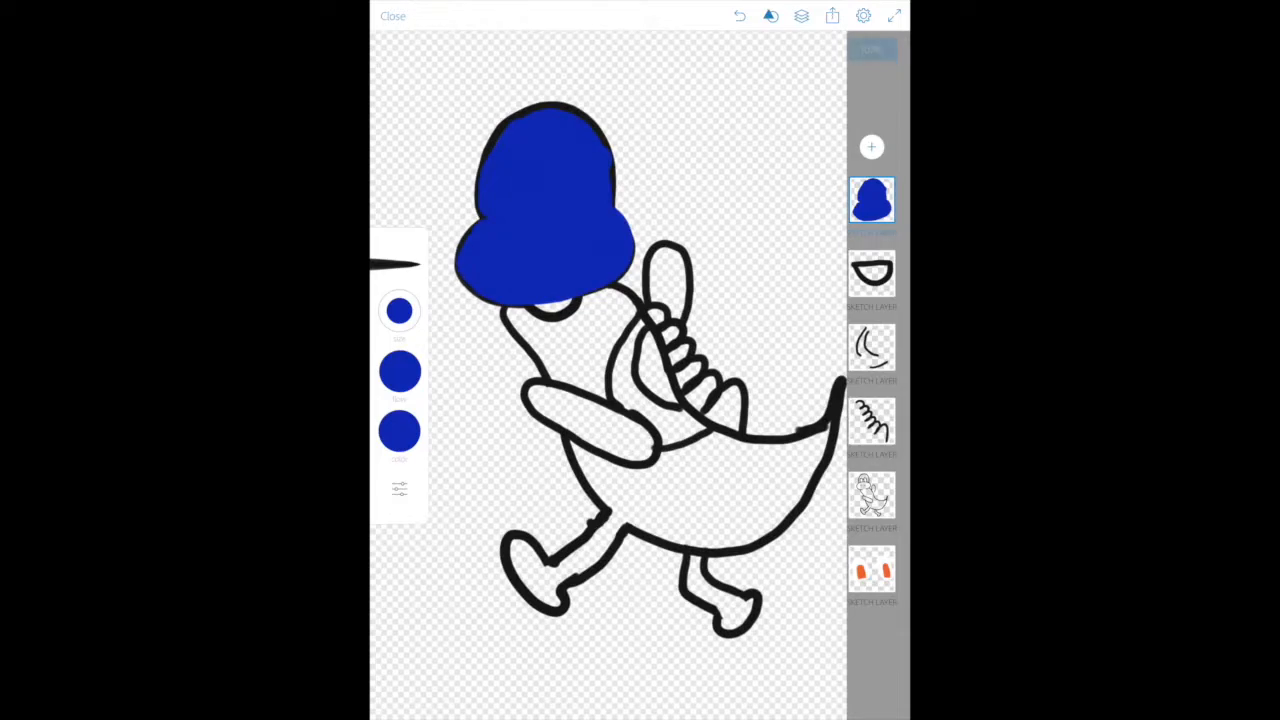
left_click_drag(570, 290, 650, 360)
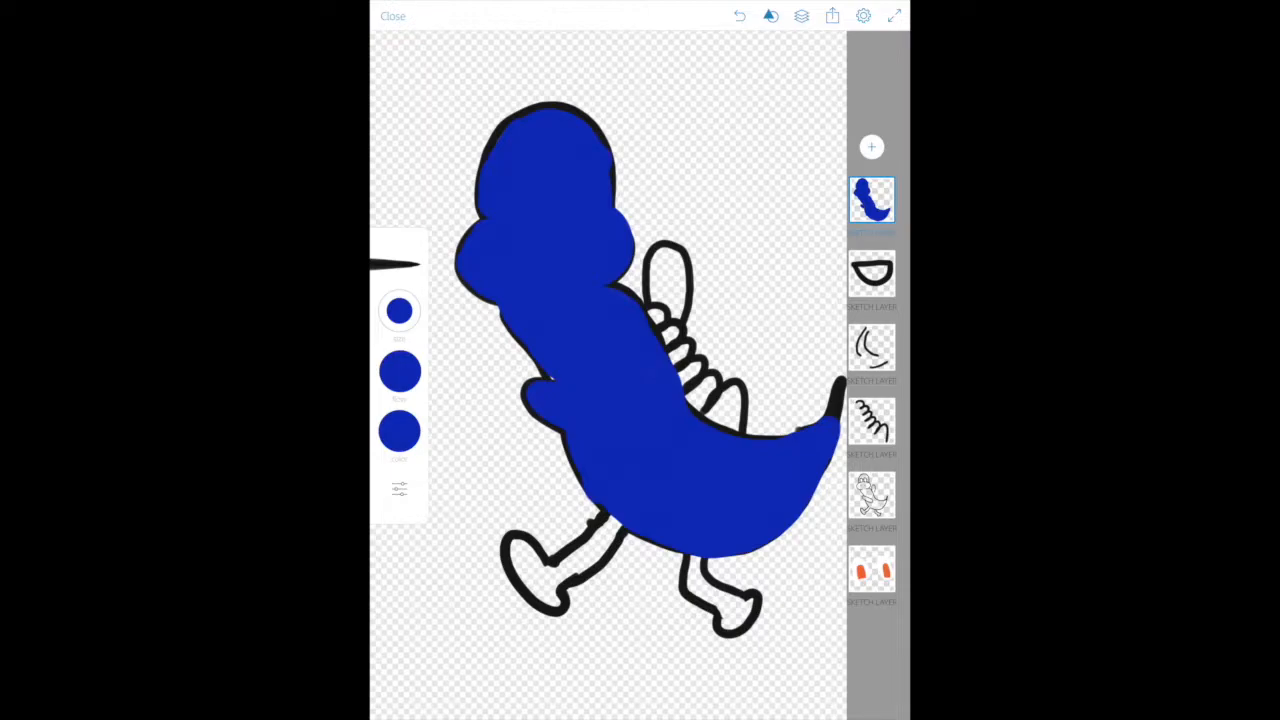
left_click(399, 311)
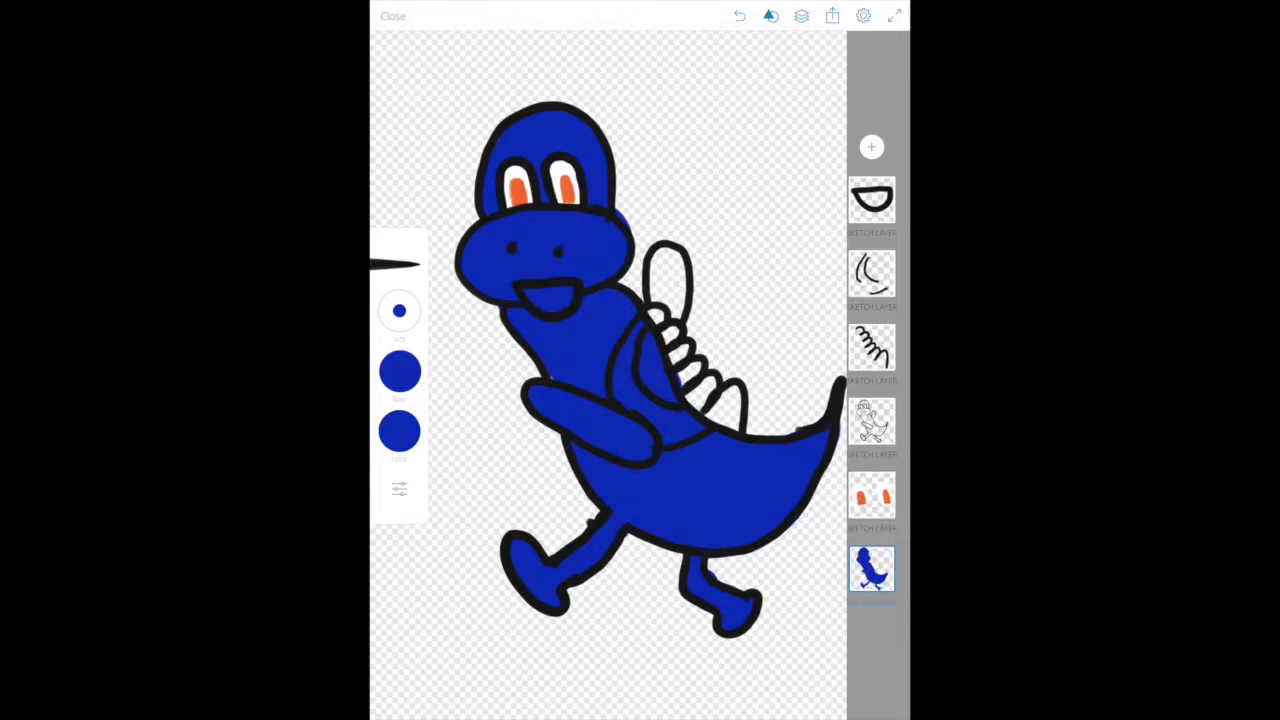
Paint the upright back shape blue on a new layer and add another empty layer.
left_click(871, 147)
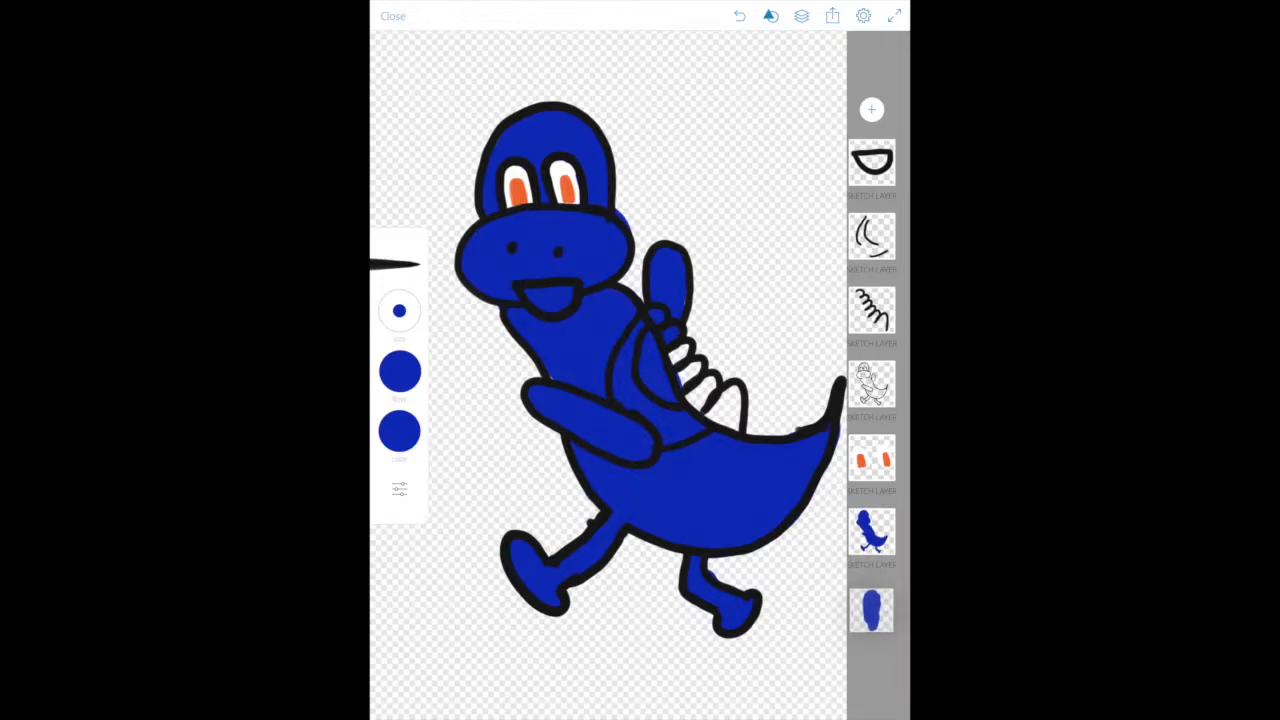
left_click(871, 607)
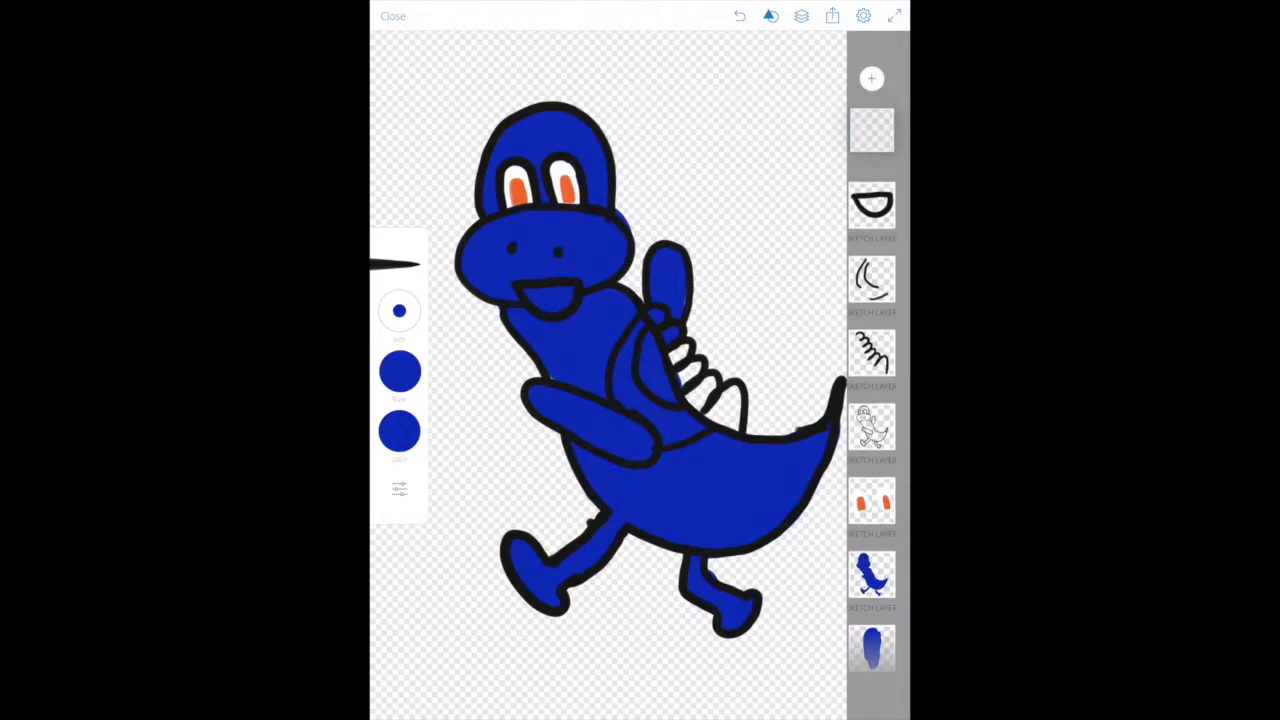
Choose brown and paint it over the dinosaur's back spikes.
left_click(871, 133)
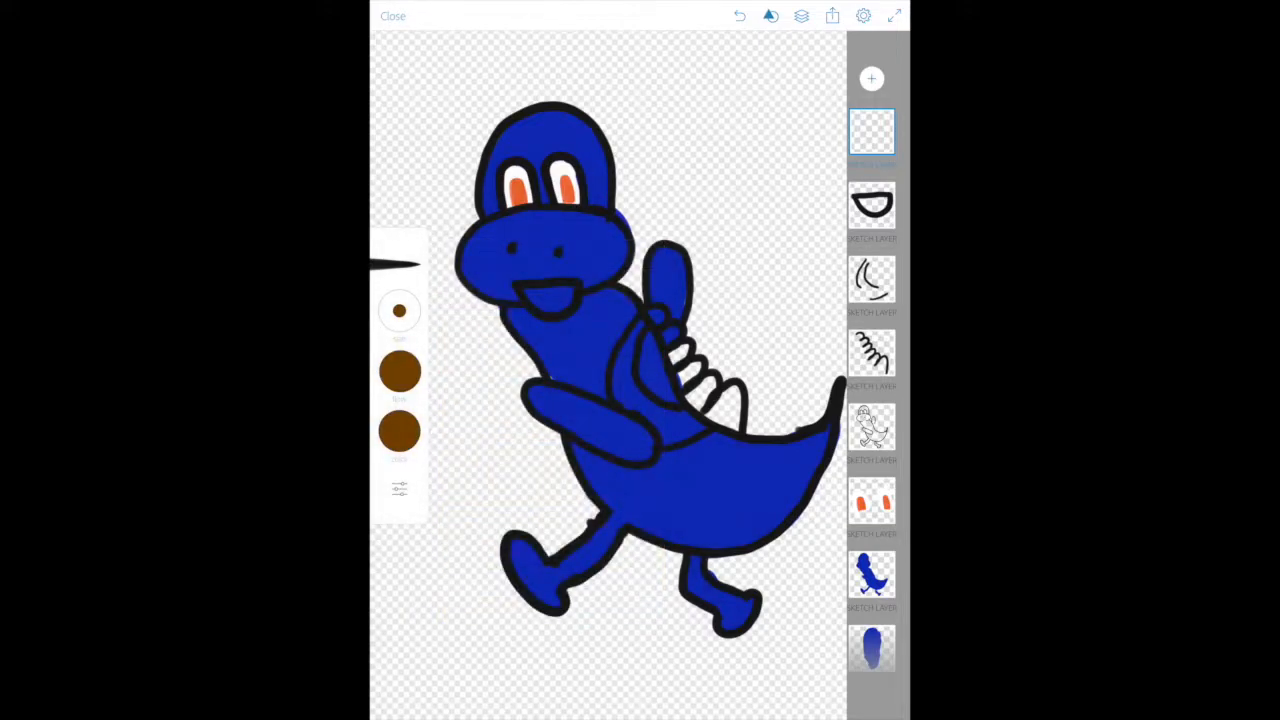
left_click(658, 315)
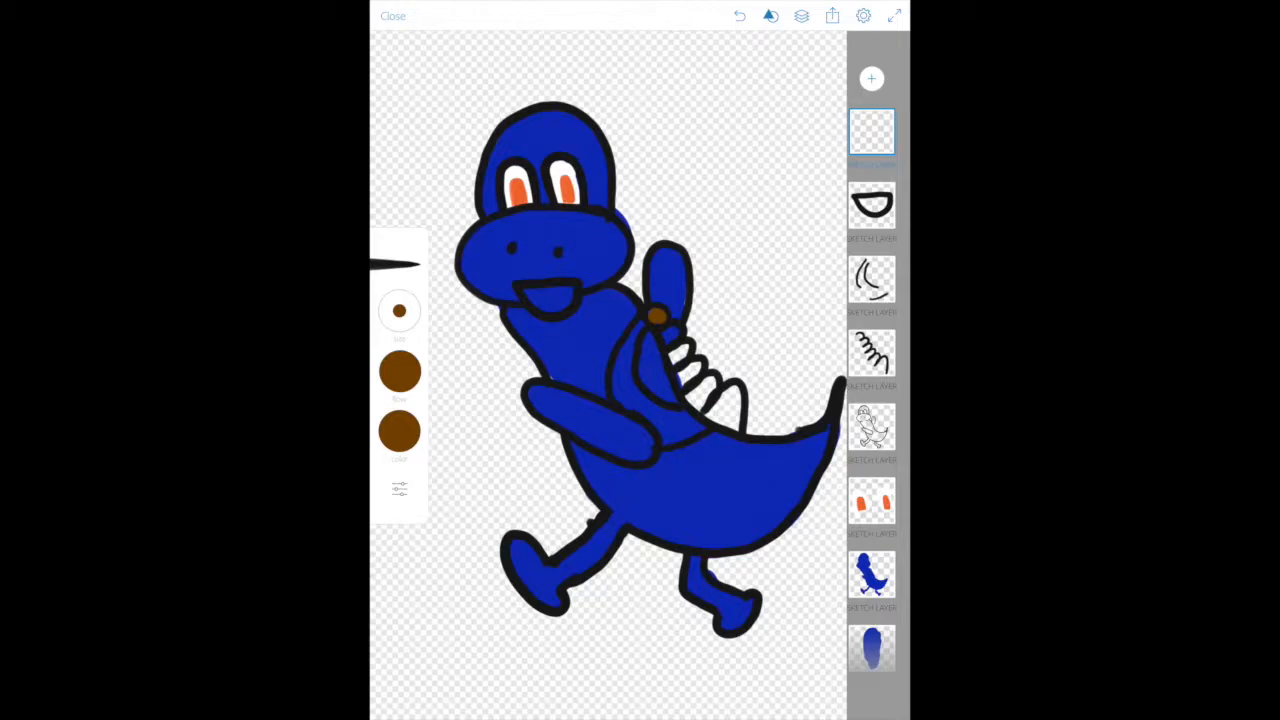
left_click_drag(655, 315, 660, 330)
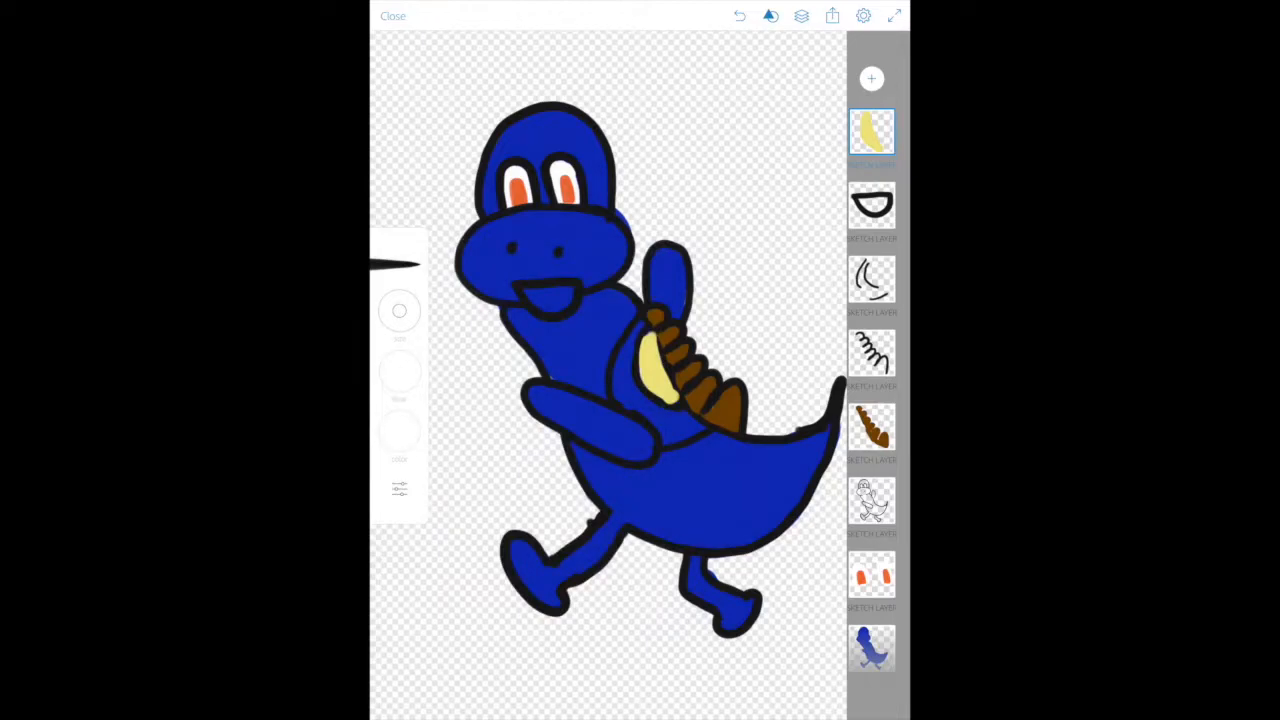
Paint the belly white around the yellow patch and add an empty layer.
left_click_drag(630, 320, 620, 430)
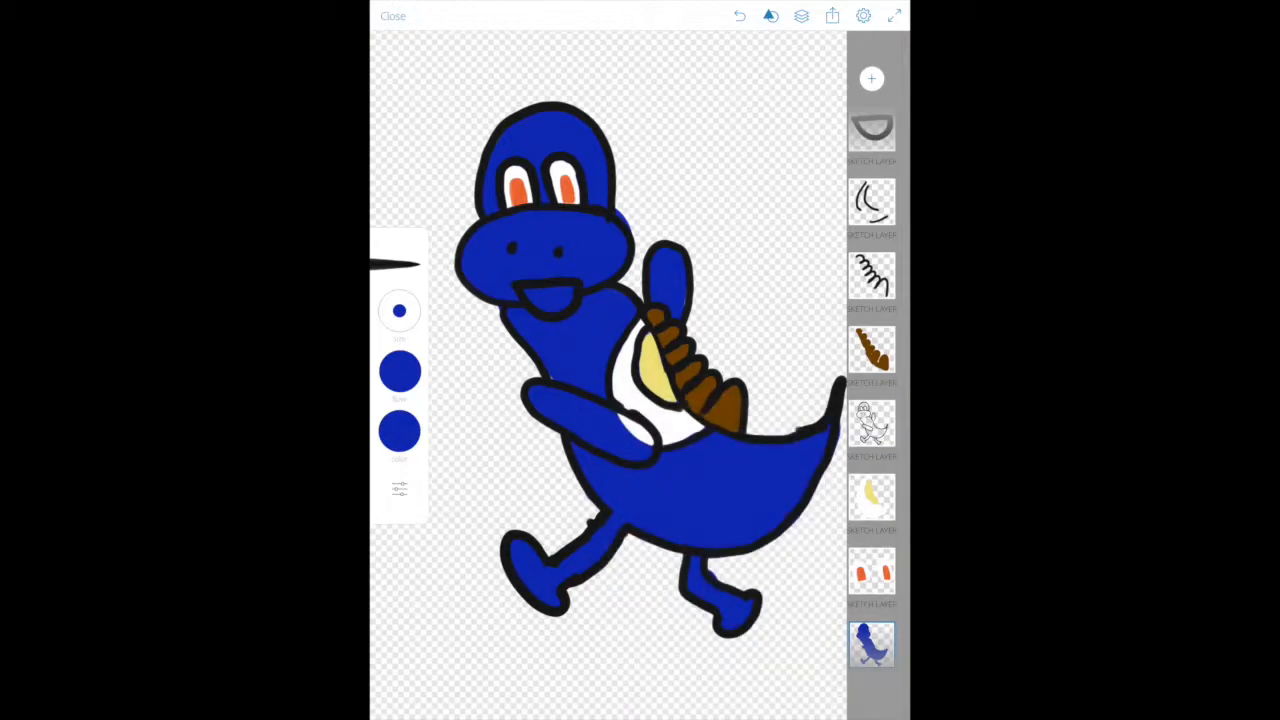
left_click(871, 497)
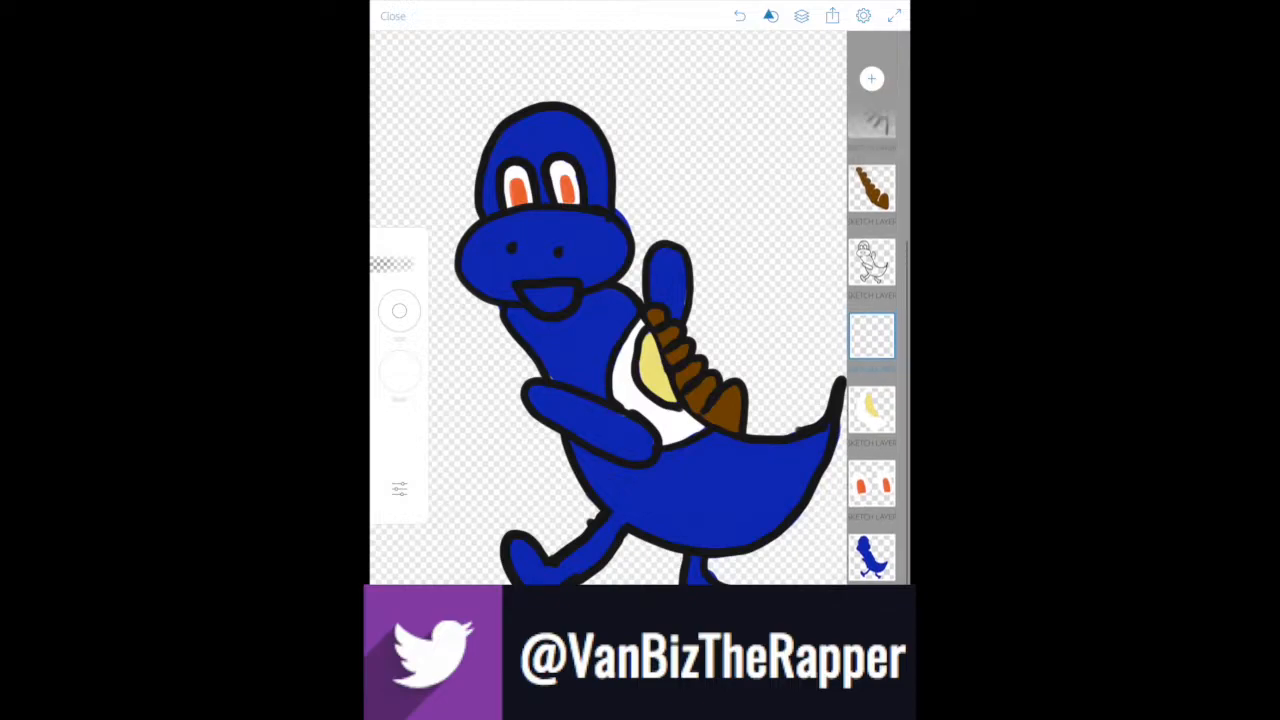
Brush both shoes brown, then select the mouth outline layer.
scroll("down", 3)
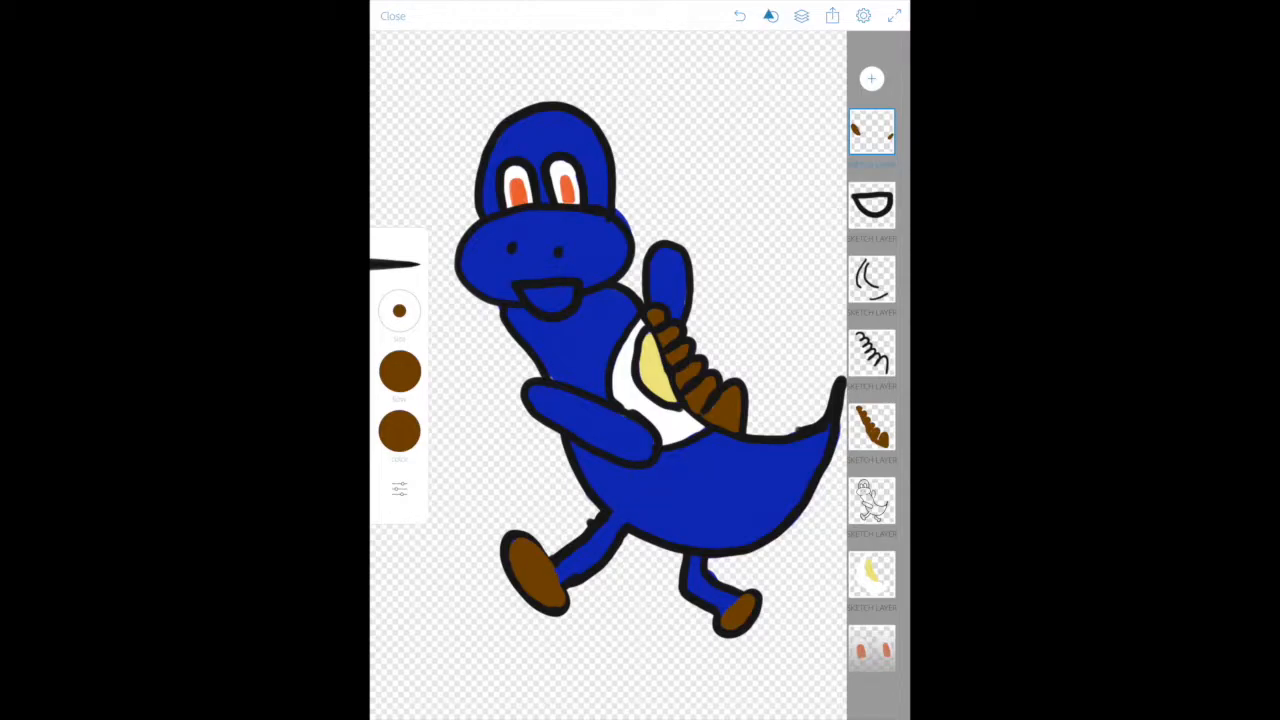
left_click(871, 78)
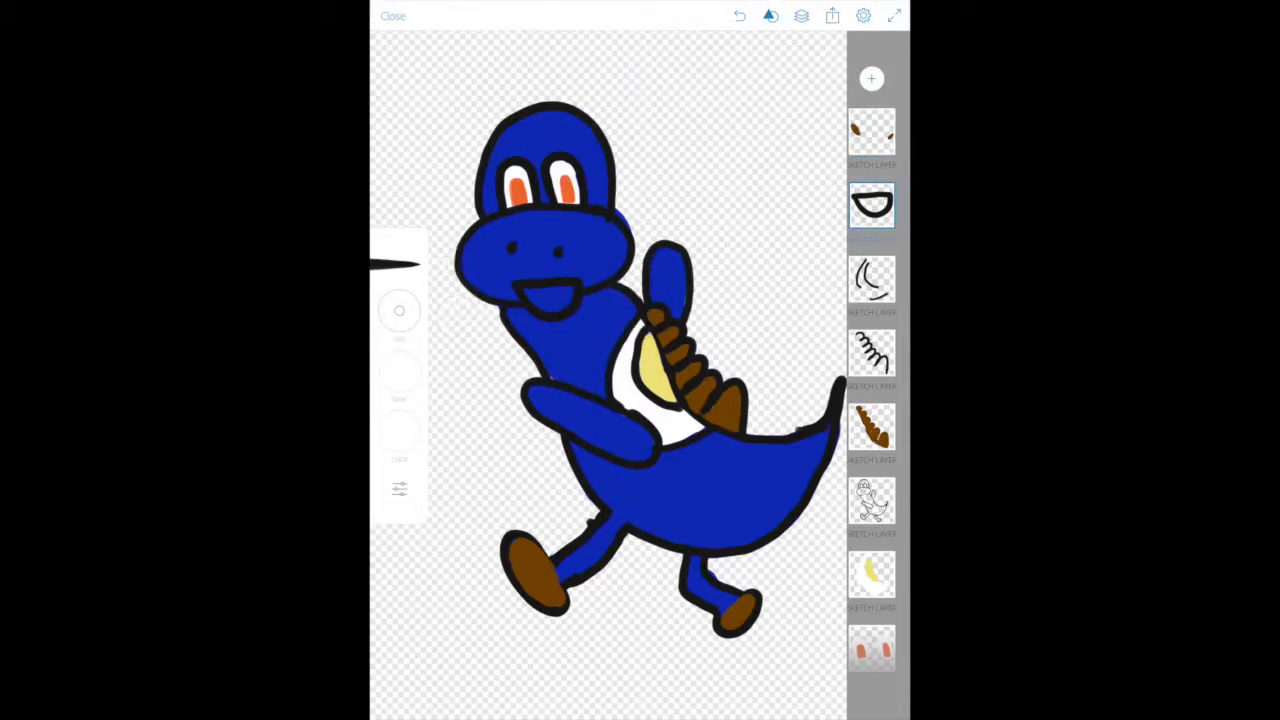
Fill the open mouth with white teeth and bring up the new-layer options.
left_click(540, 295)
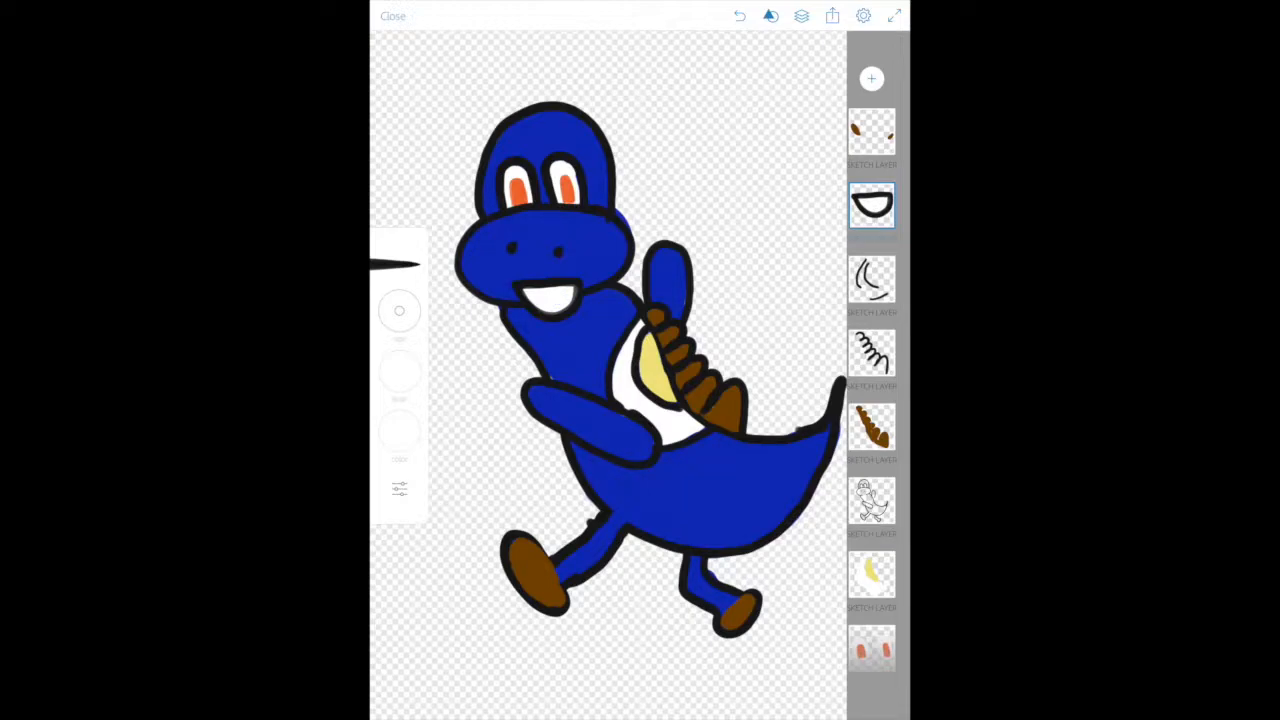
left_click(871, 78)
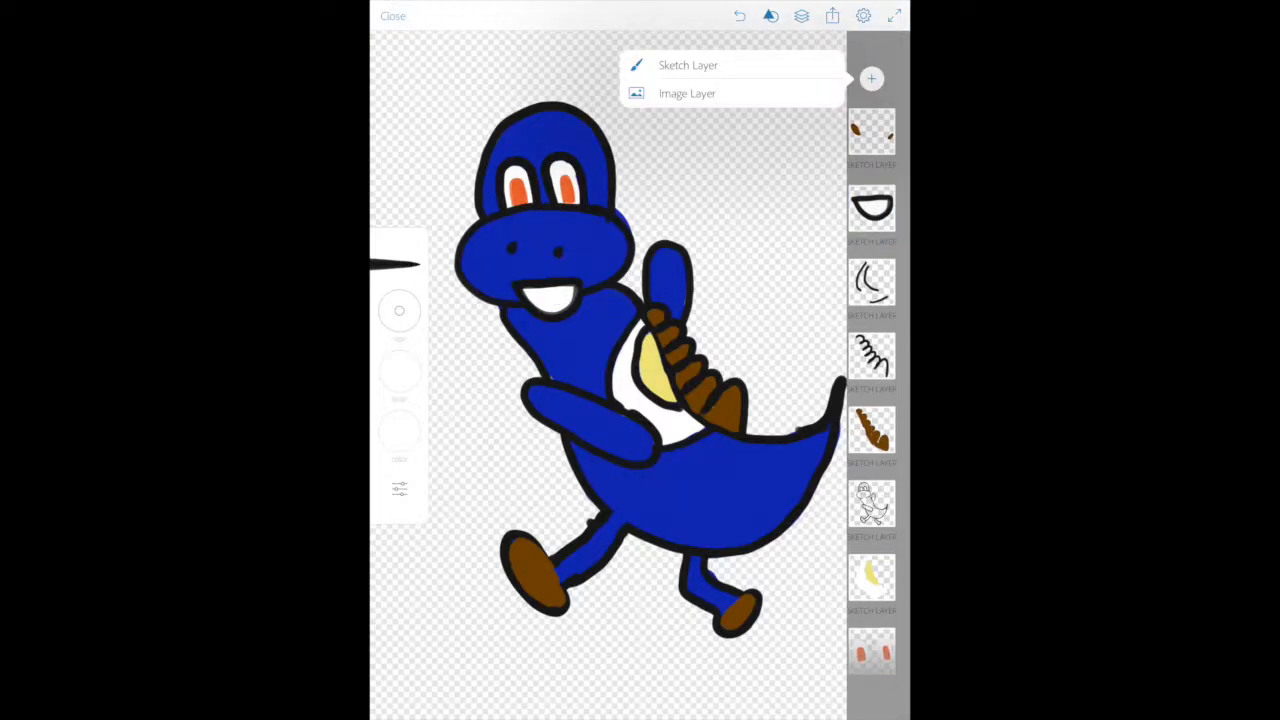